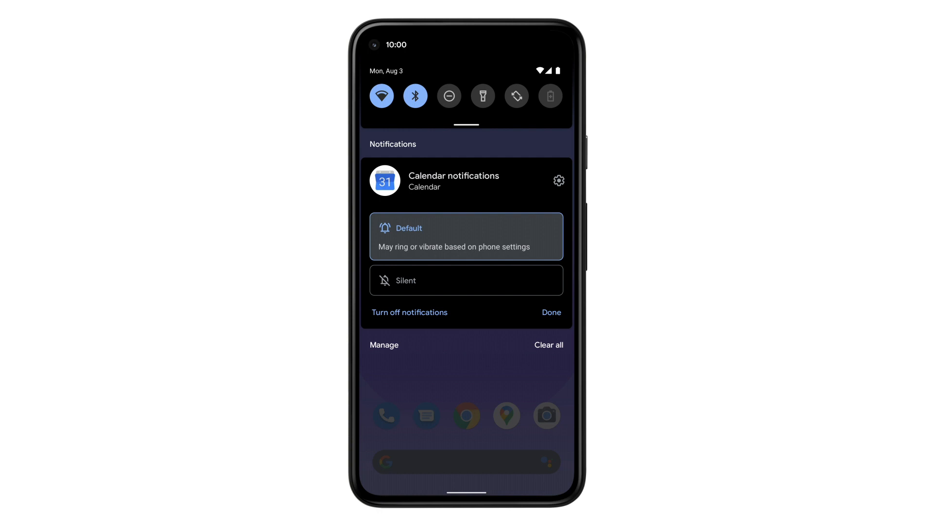
Switch Calendar notifications from Default to Silent in the notification shade.
click(466, 280)
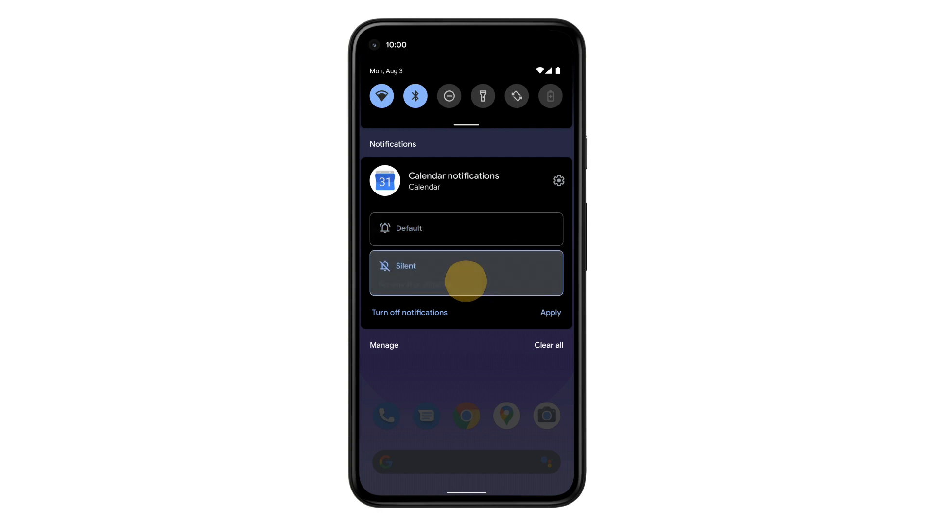
click(466, 273)
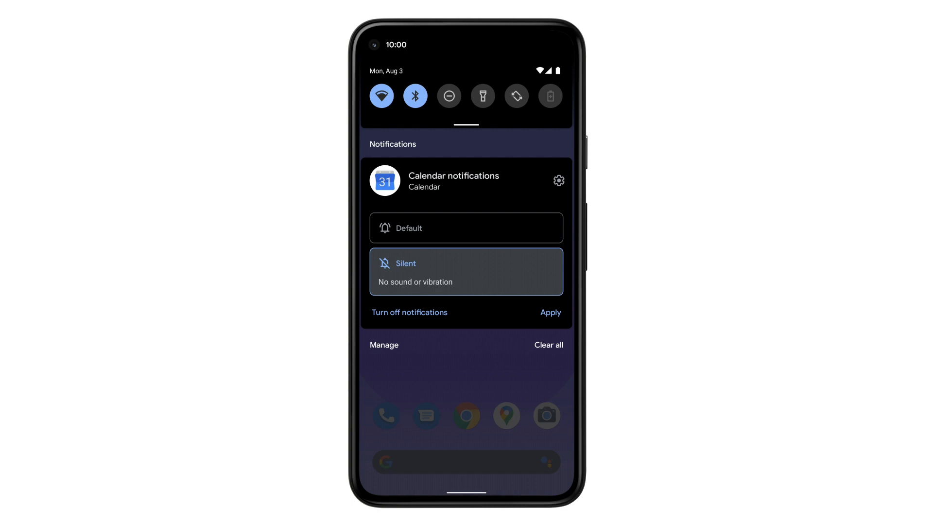
Turn off Calendar's Task notifications, keeping other types on, and apply the change.
click(557, 181)
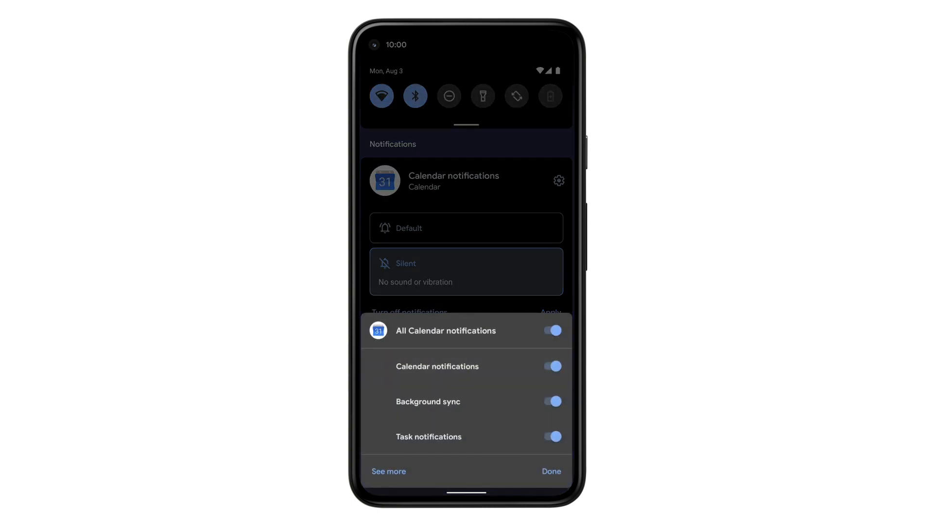
click(552, 436)
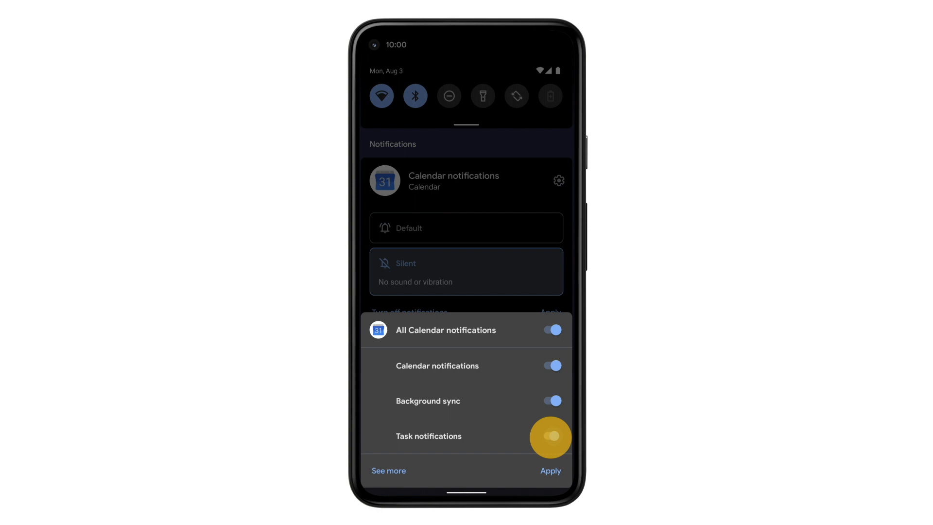
click(549, 435)
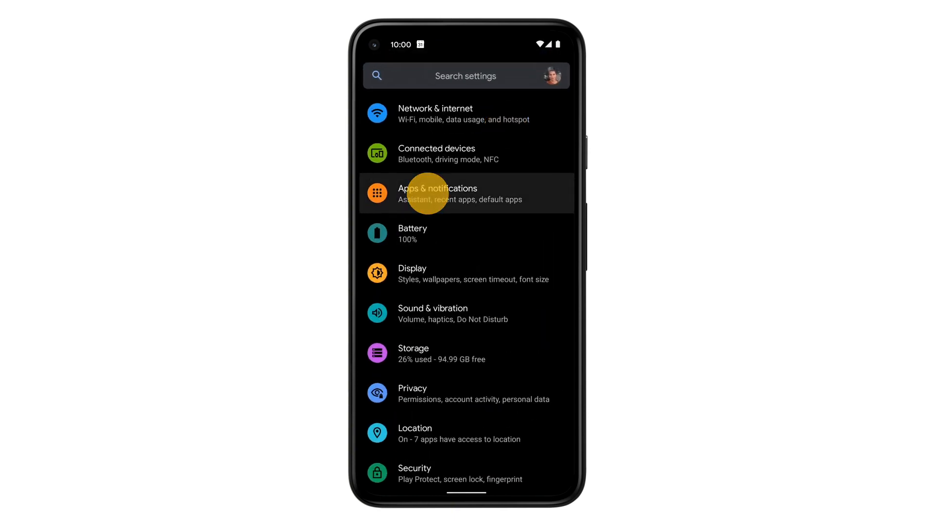
Open Apps & notifications and switch off Digital Wellbeing's Updates notifications.
click(437, 193)
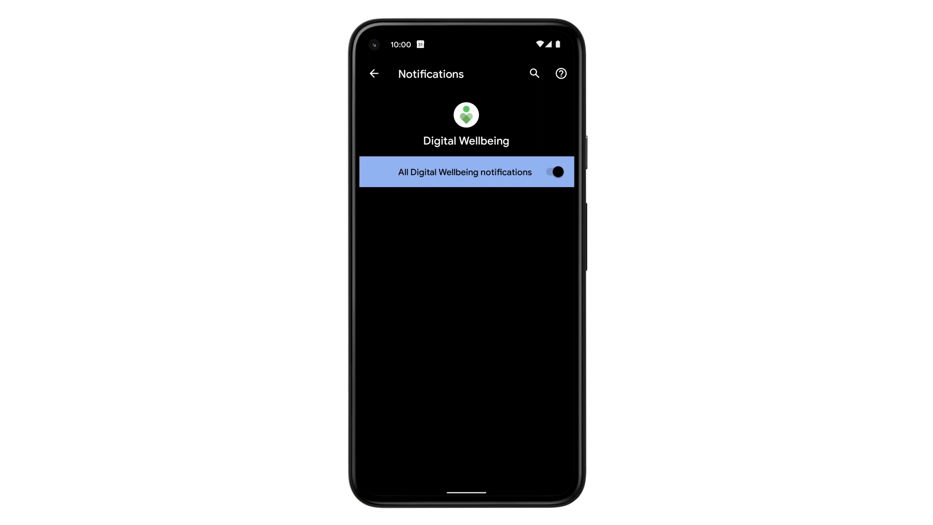
click(555, 172)
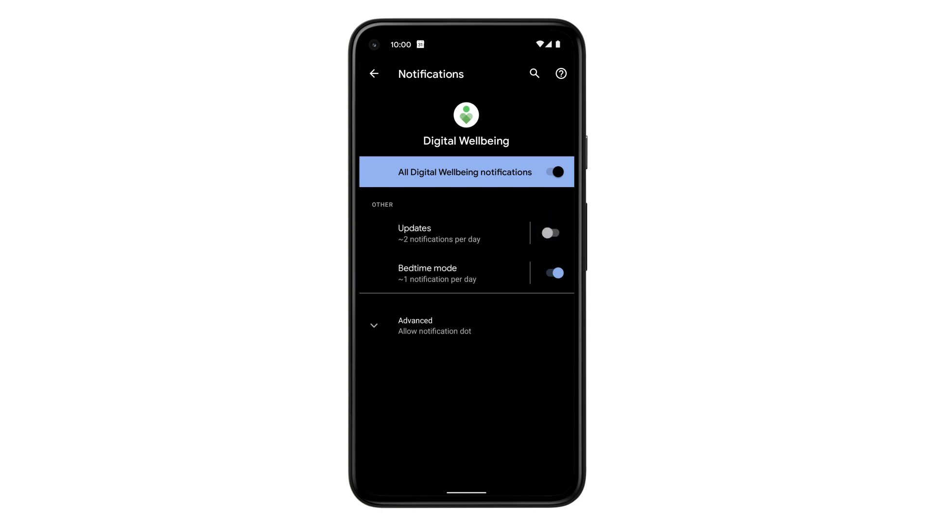